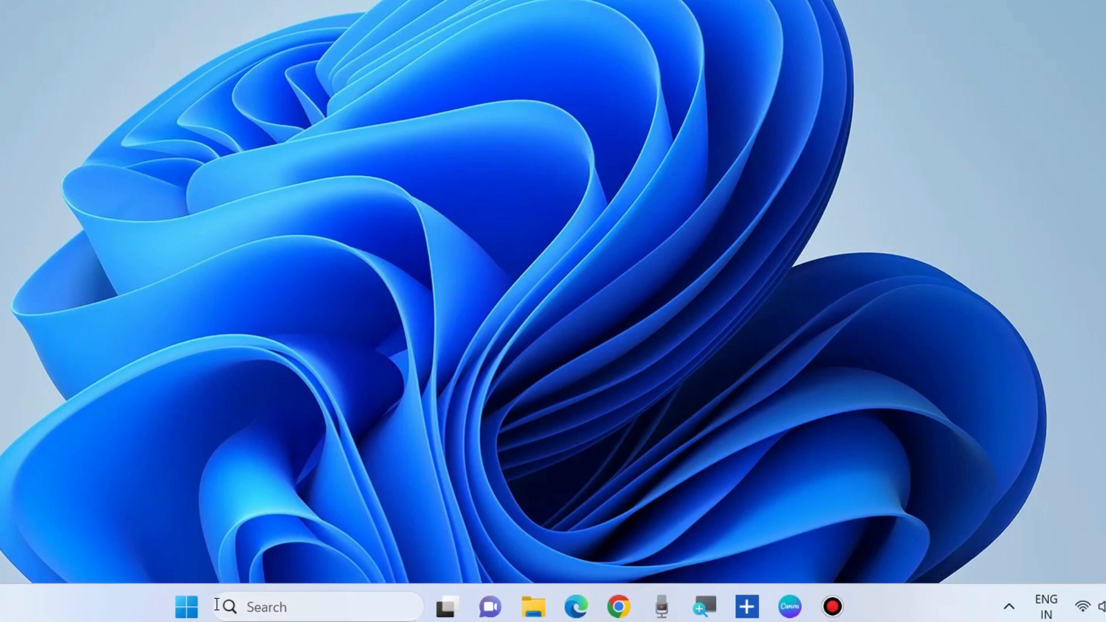
Step: Search Windows for 'device security' to find the Device security settings result
left_click(318, 607)
type("device security")
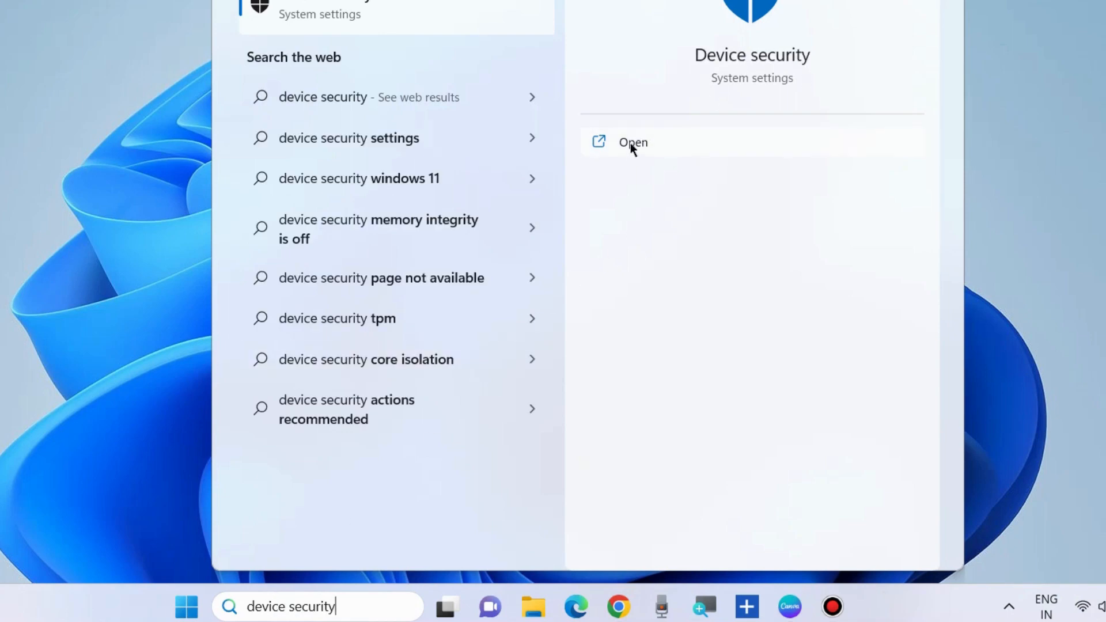
Step: Open the Device security result in Windows Security, showing Core isolation features disabled
left_click(632, 142)
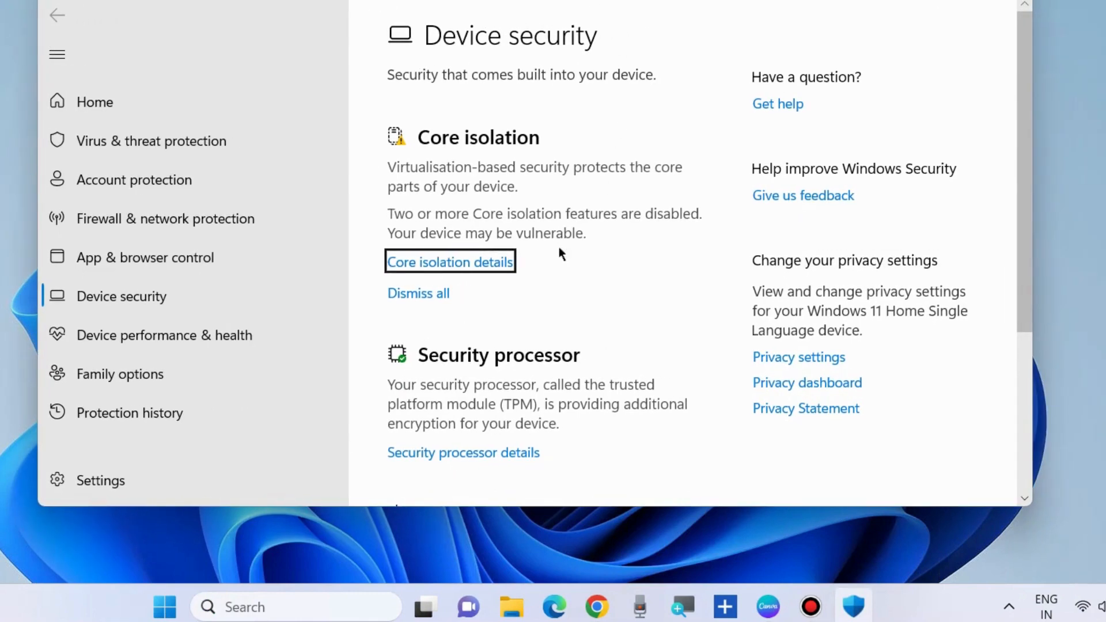
mouse_move(455, 175)
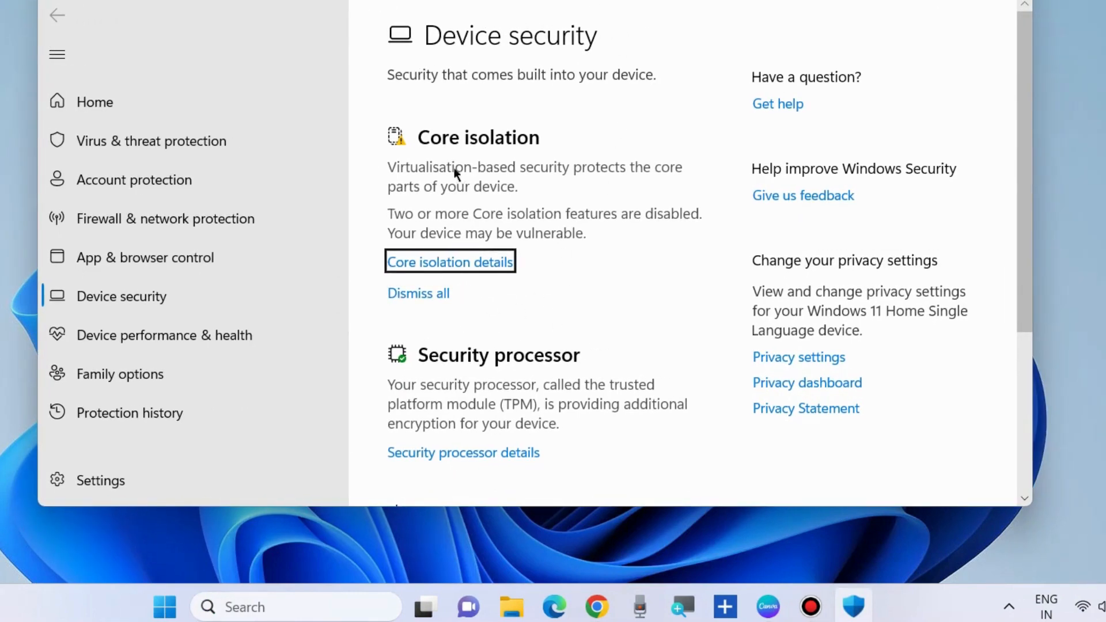
mouse_move(653, 179)
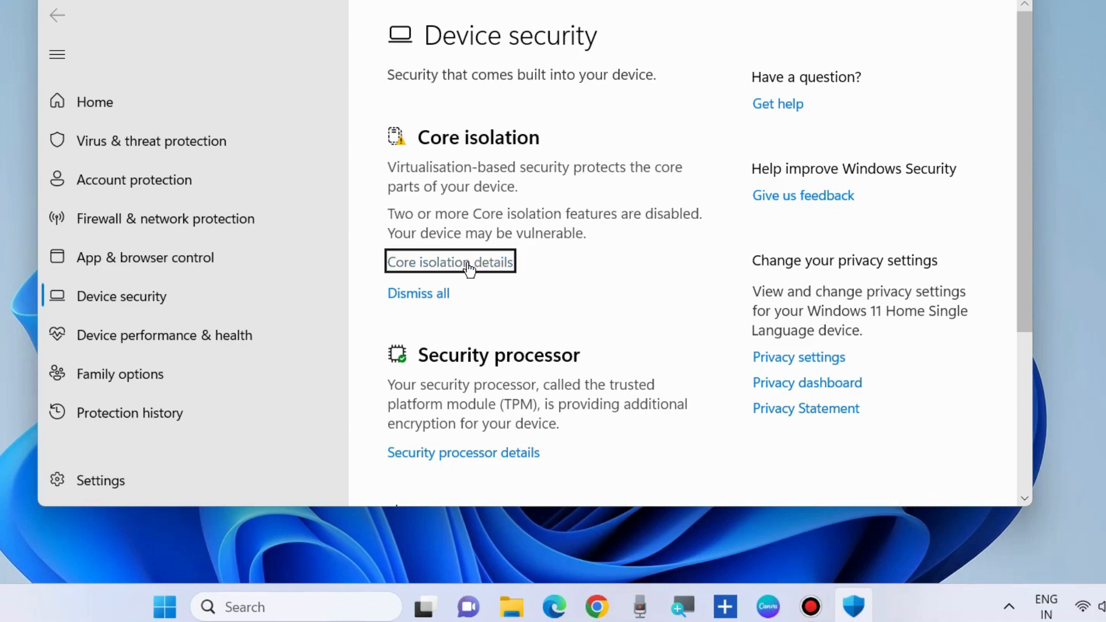
Step: Open Core isolation details, where Memory integrity shows off with a warning
left_click(450, 261)
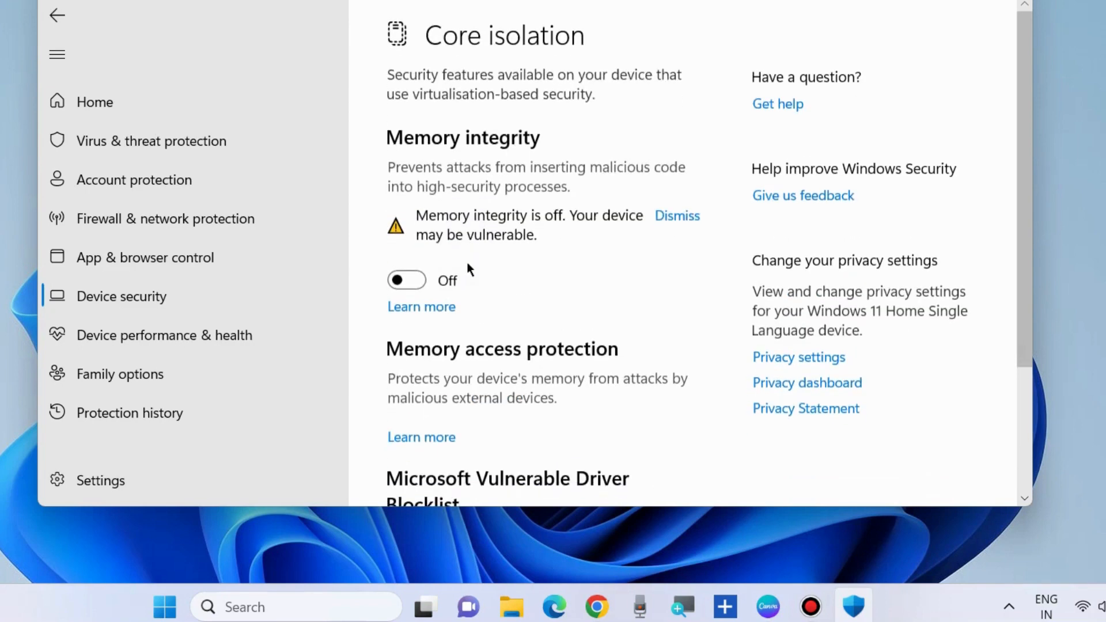
mouse_move(561, 184)
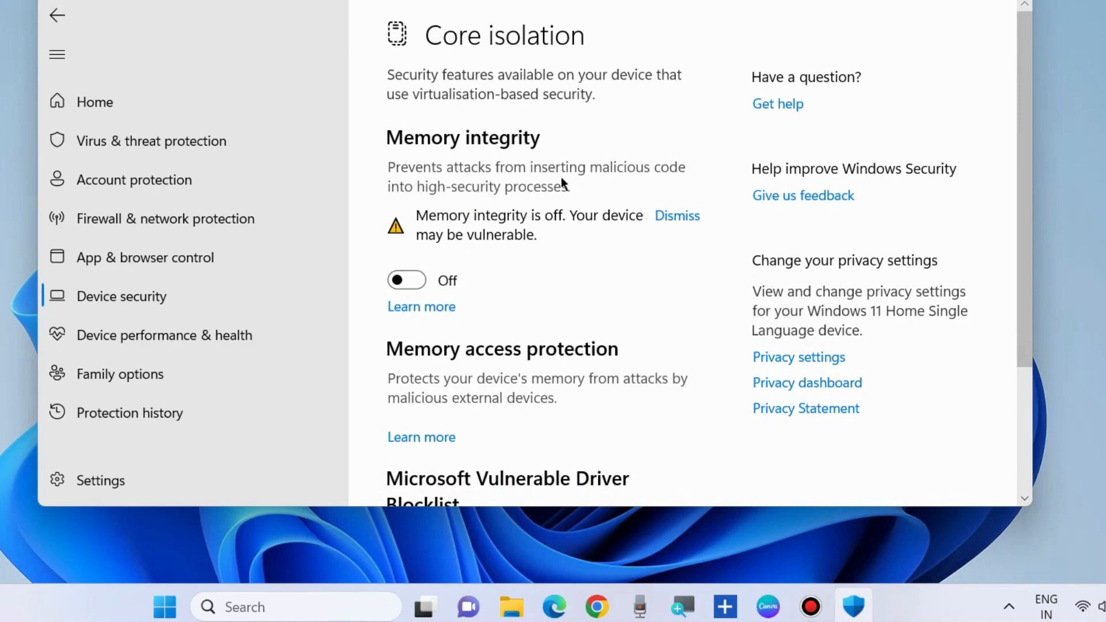
mouse_move(485, 205)
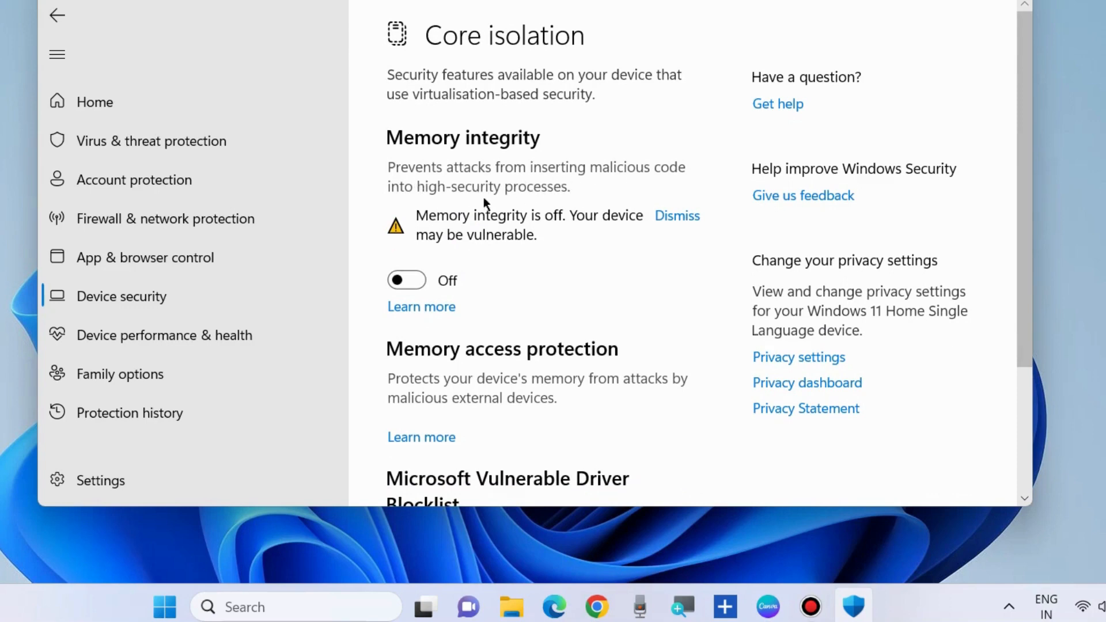
mouse_move(603, 234)
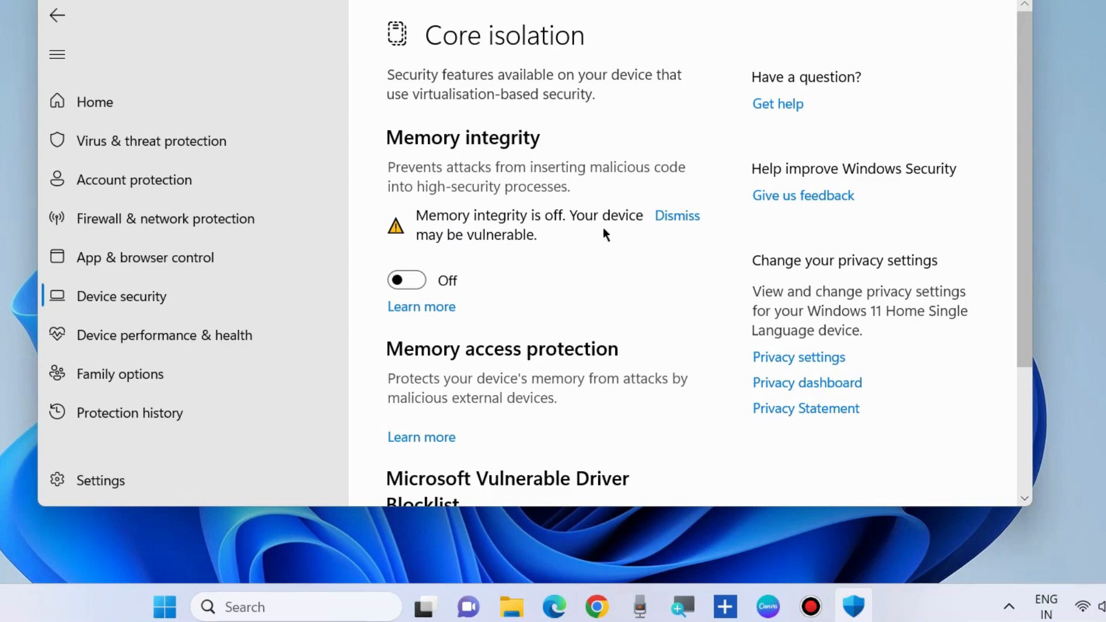
mouse_move(408, 280)
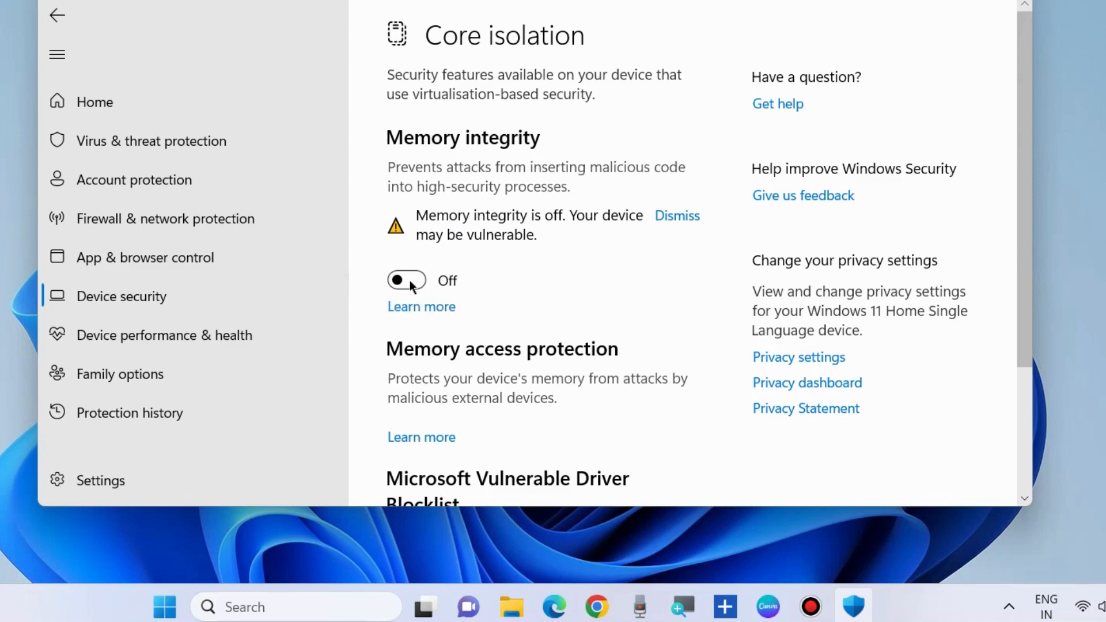
Step: Switch Memory integrity On, triggering the restart-required notice
left_click(406, 280)
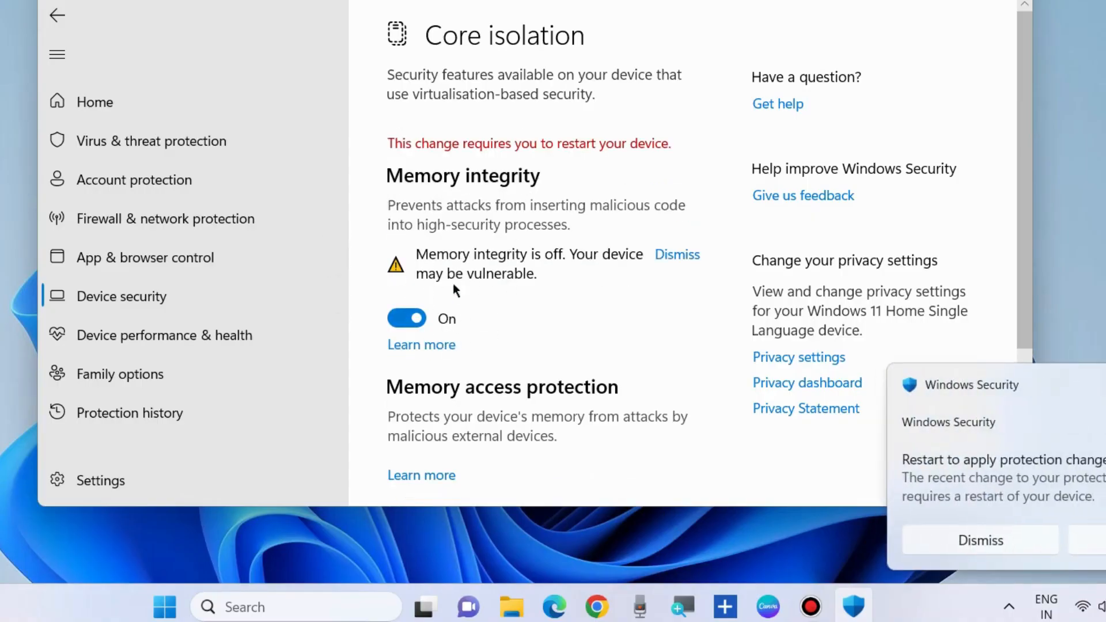
mouse_move(935, 328)
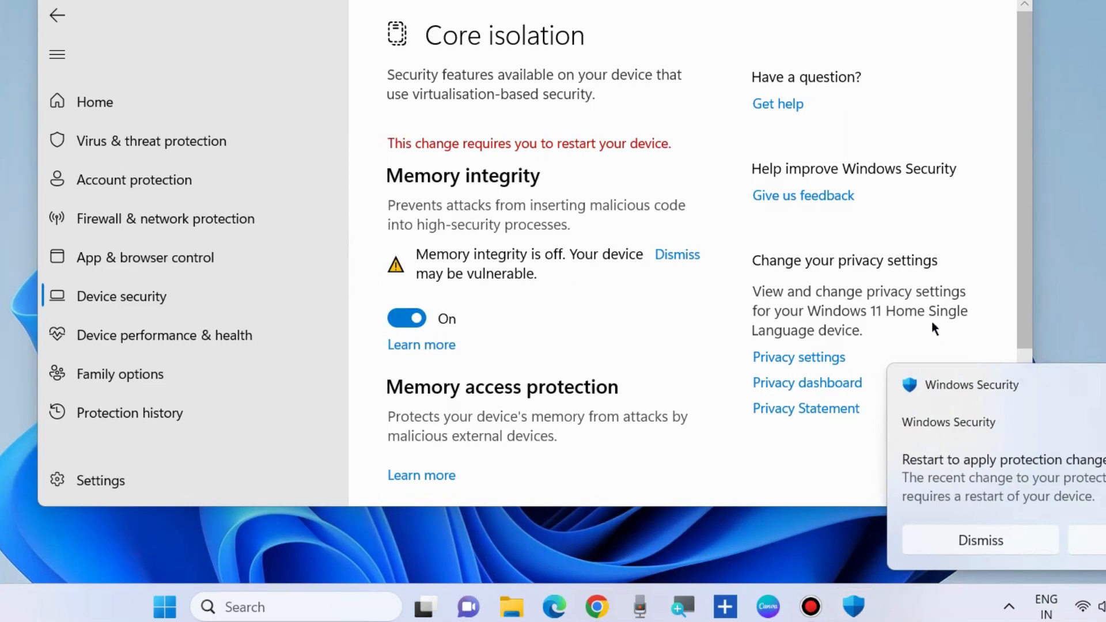
mouse_move(1087, 478)
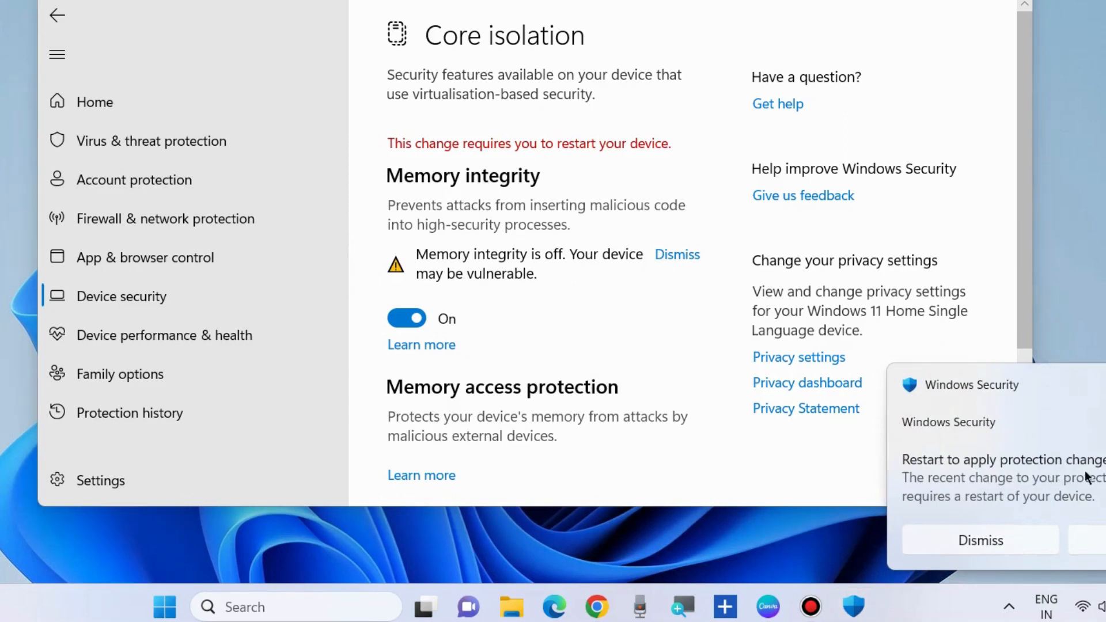